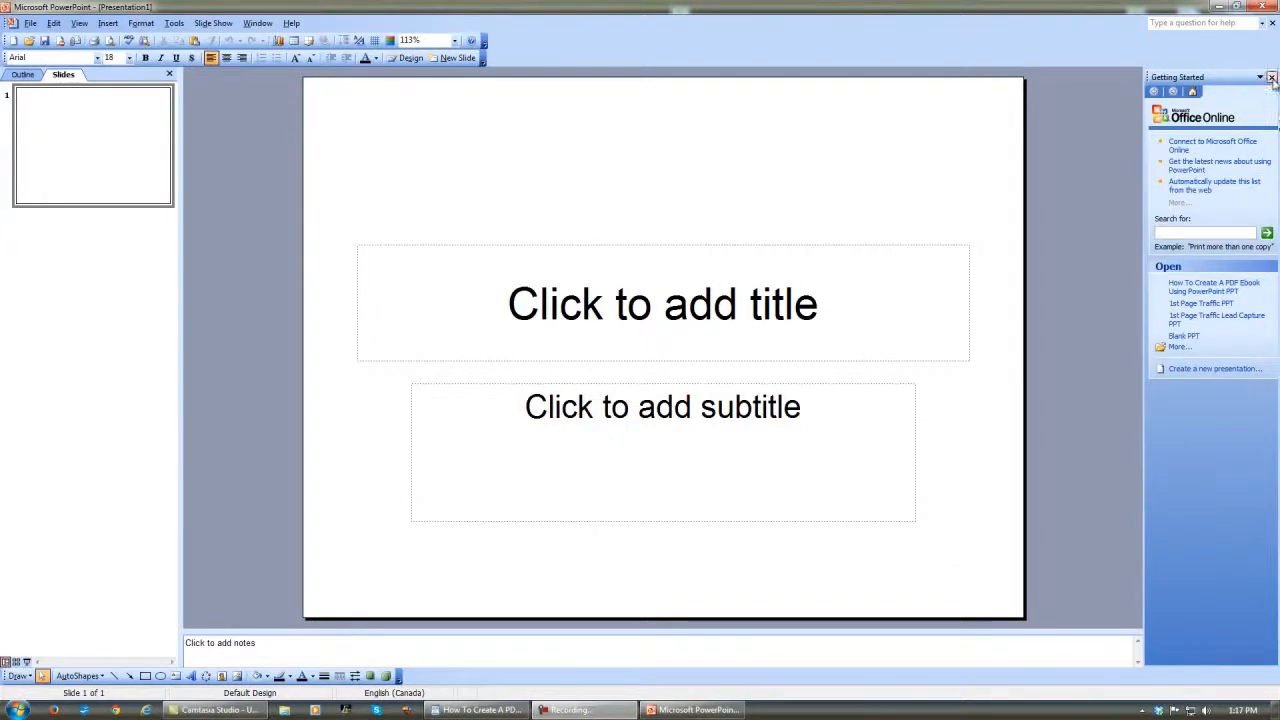
Step: Close the Getting Started pane and clear the title placeholders from the blank slide
click(1272, 76)
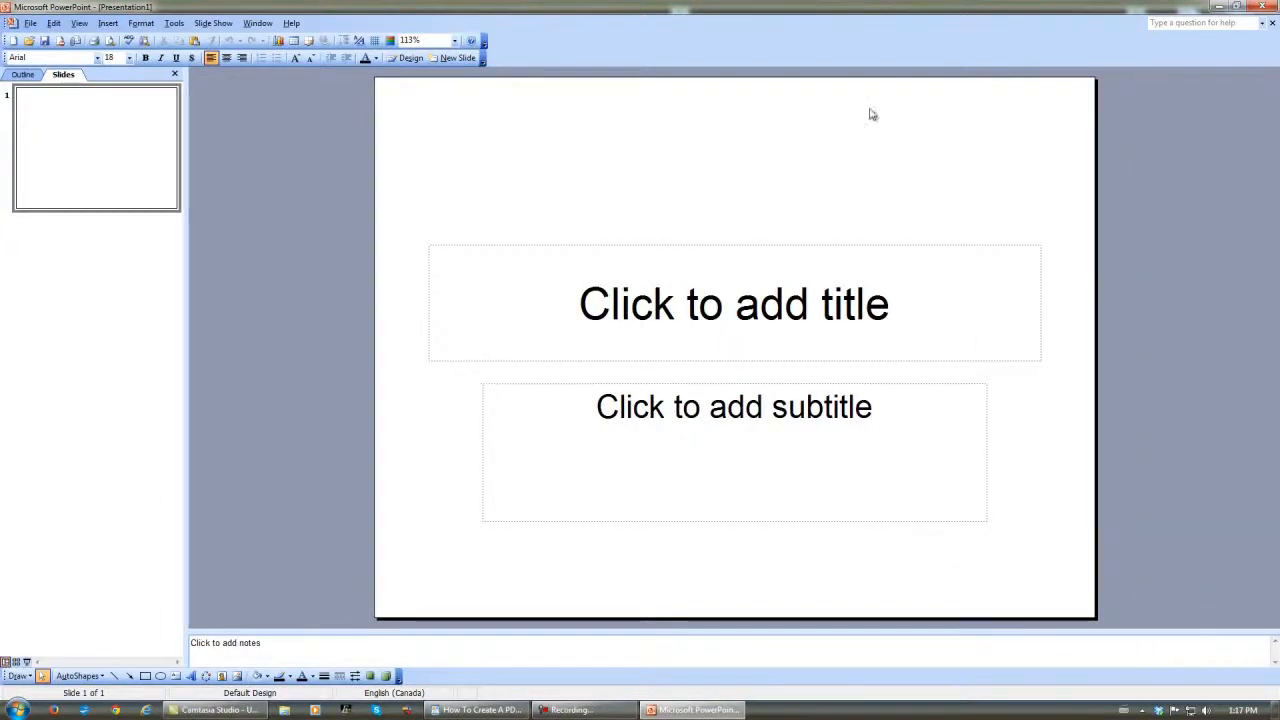
click(732, 304)
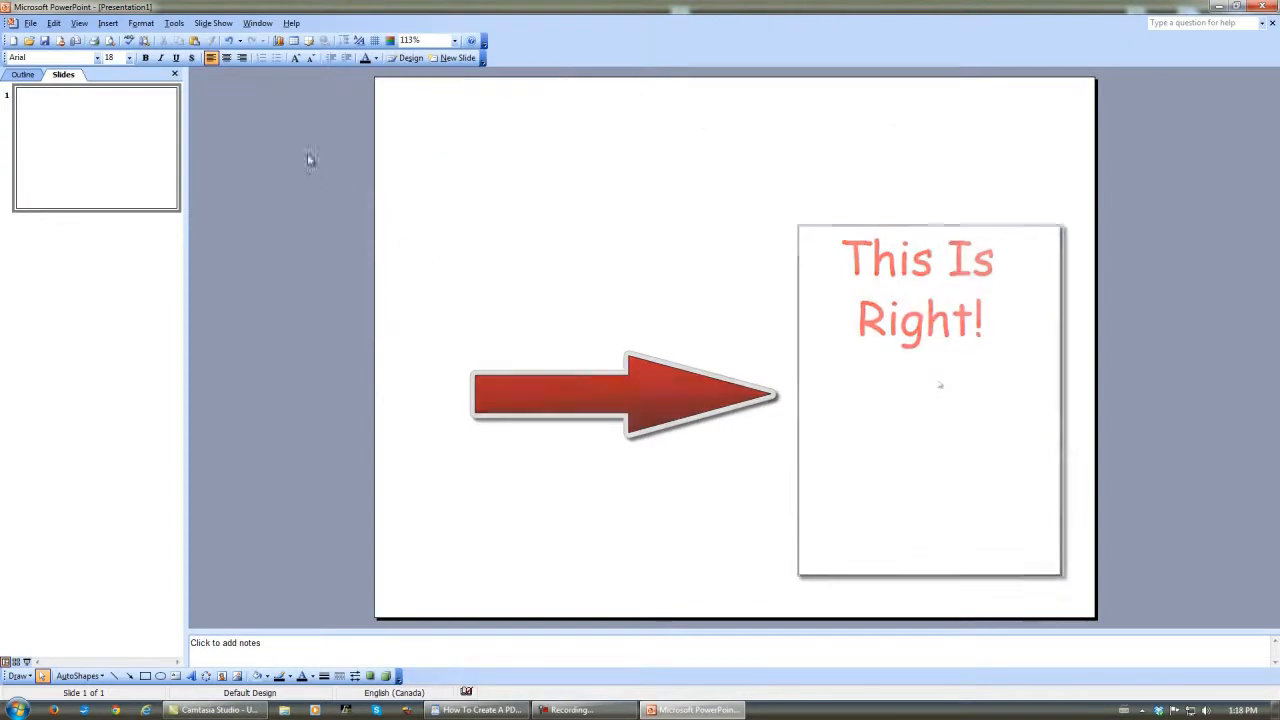
click(32, 24)
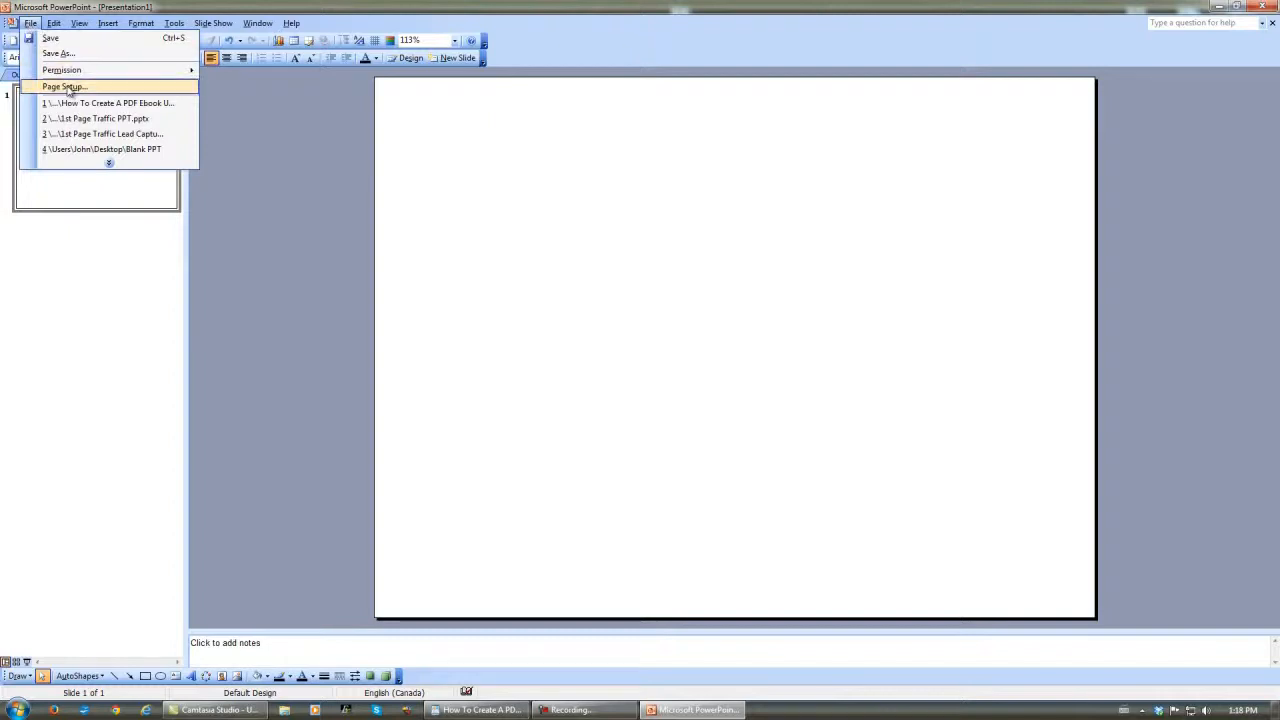
Step: Switch the slides to Portrait orientation in Page Setup and confirm
click(64, 86)
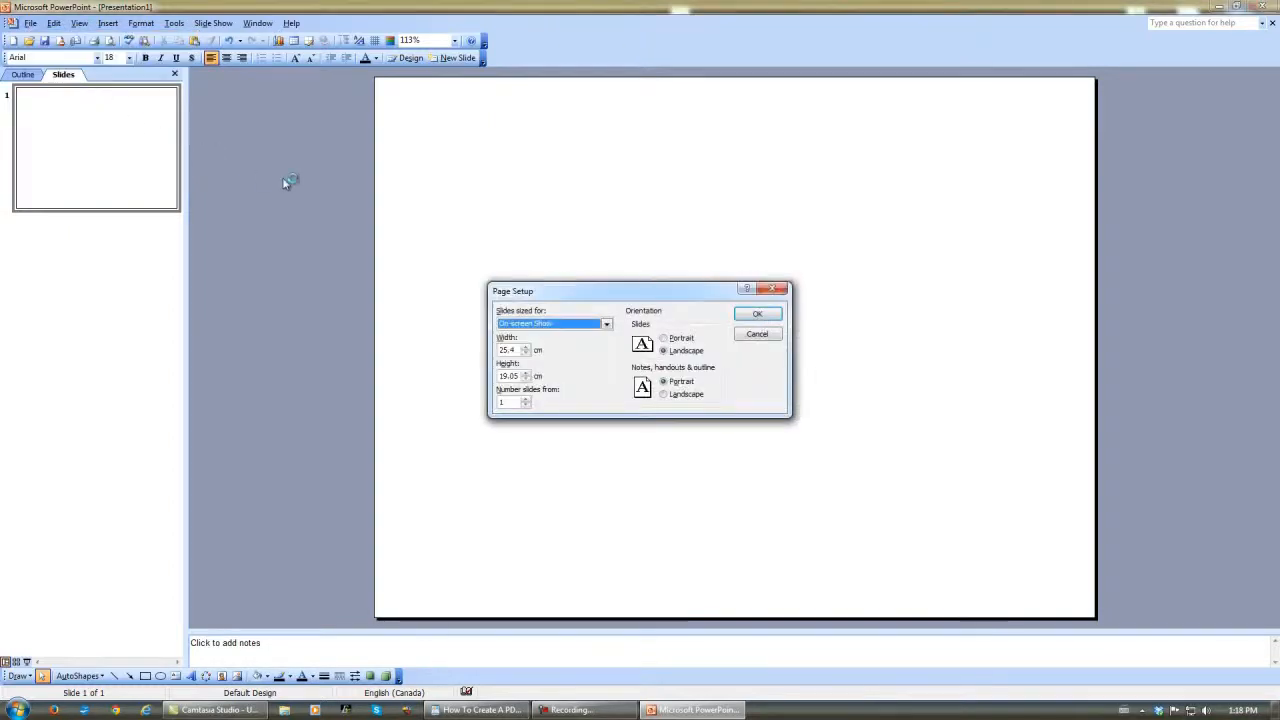
click(664, 338)
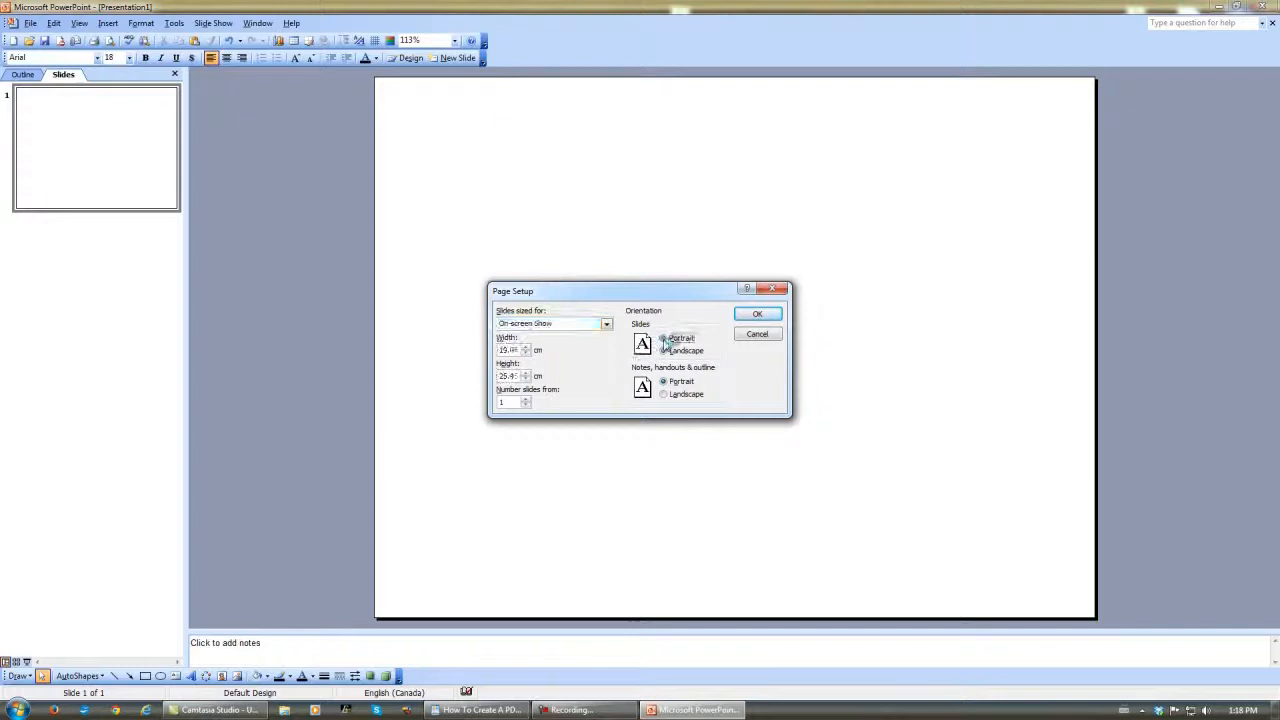
click(756, 312)
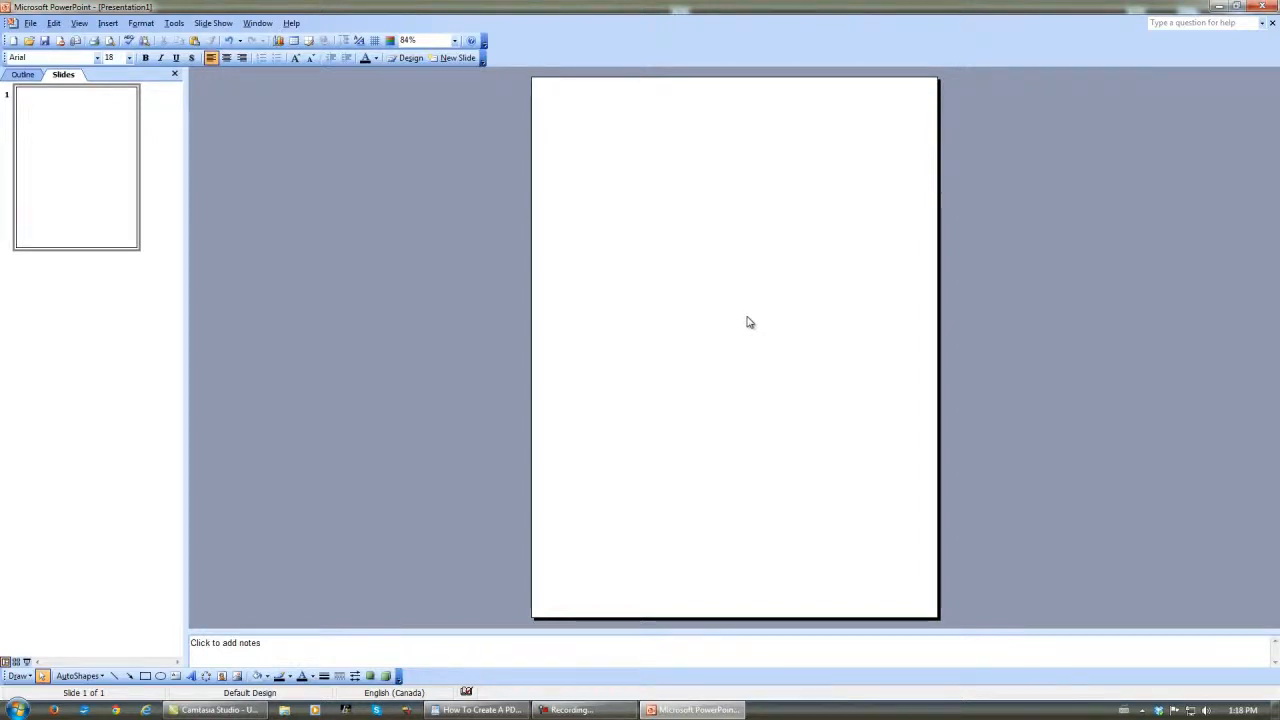
click(32, 24)
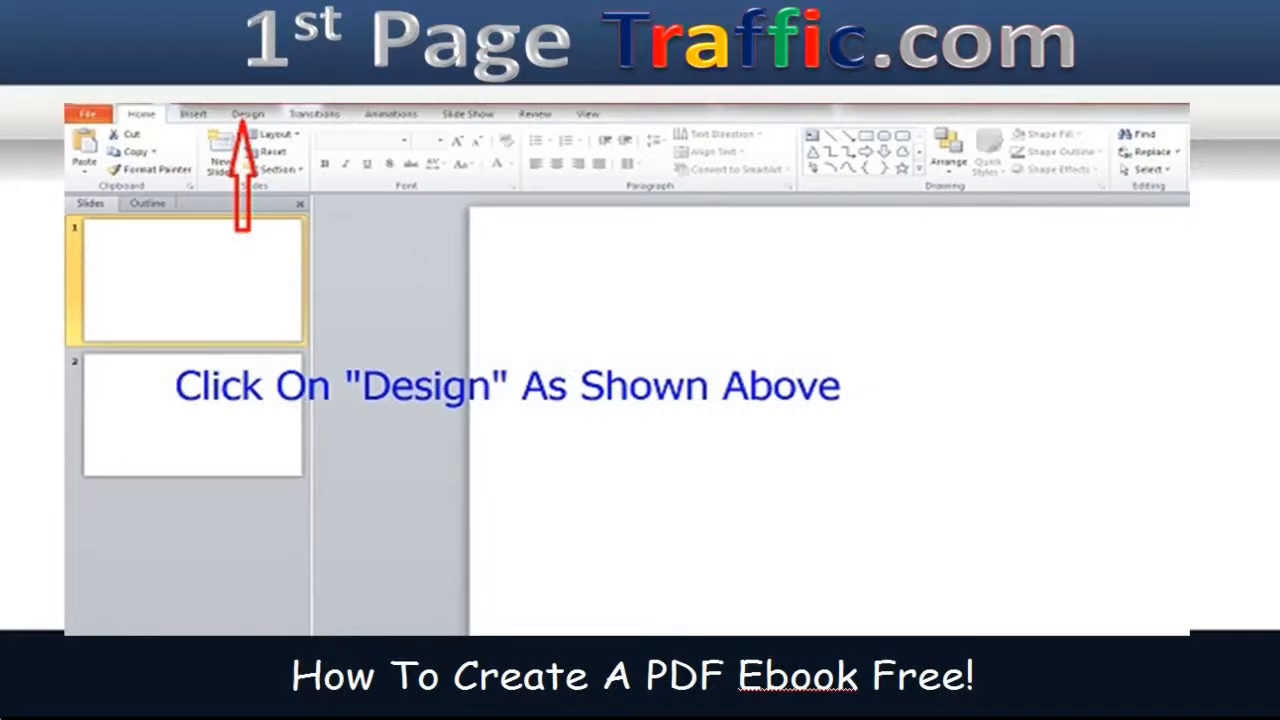
click(248, 112)
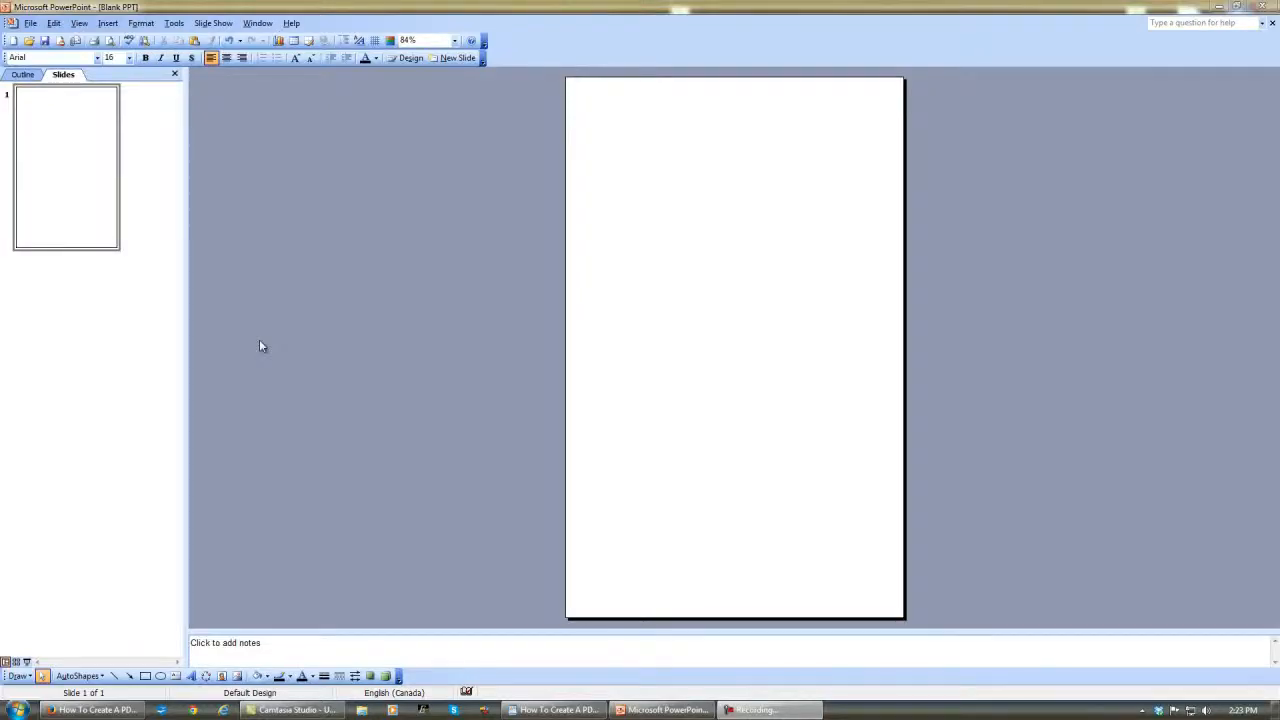
mouse_move(76, 188)
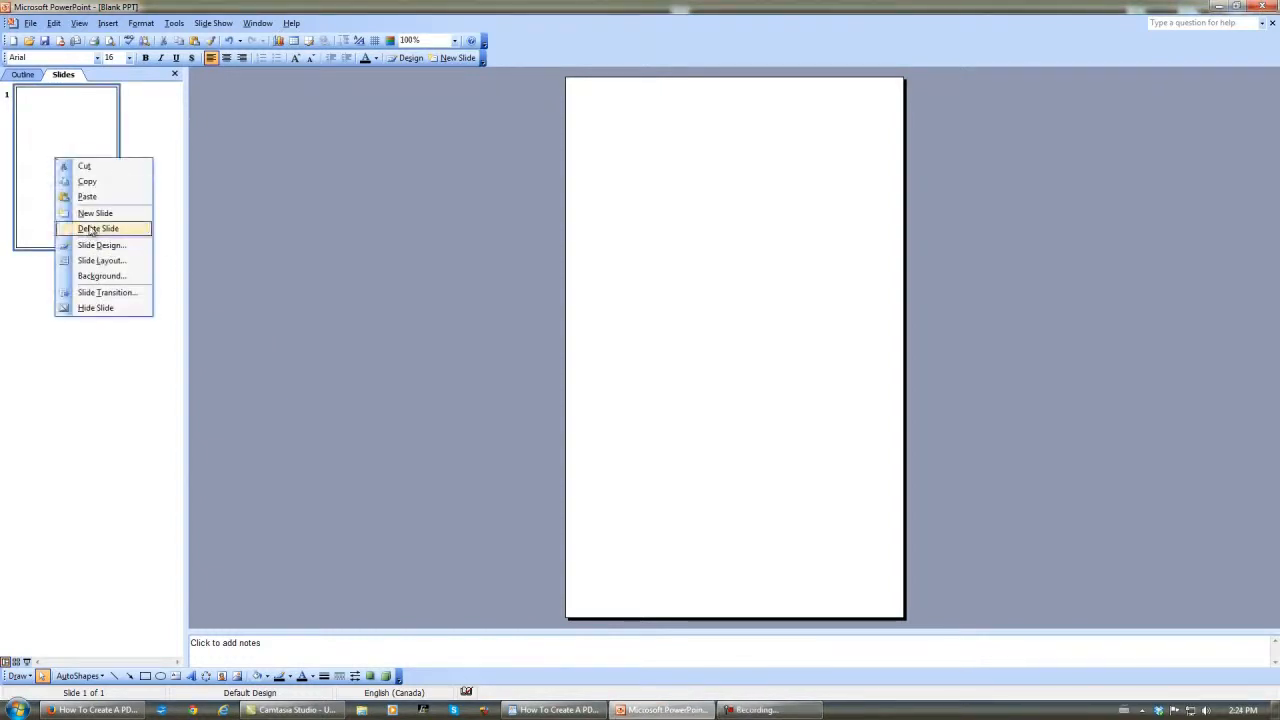
Step: Insert a second slide with the Blank layout and close the Slide Layout pane
click(96, 212)
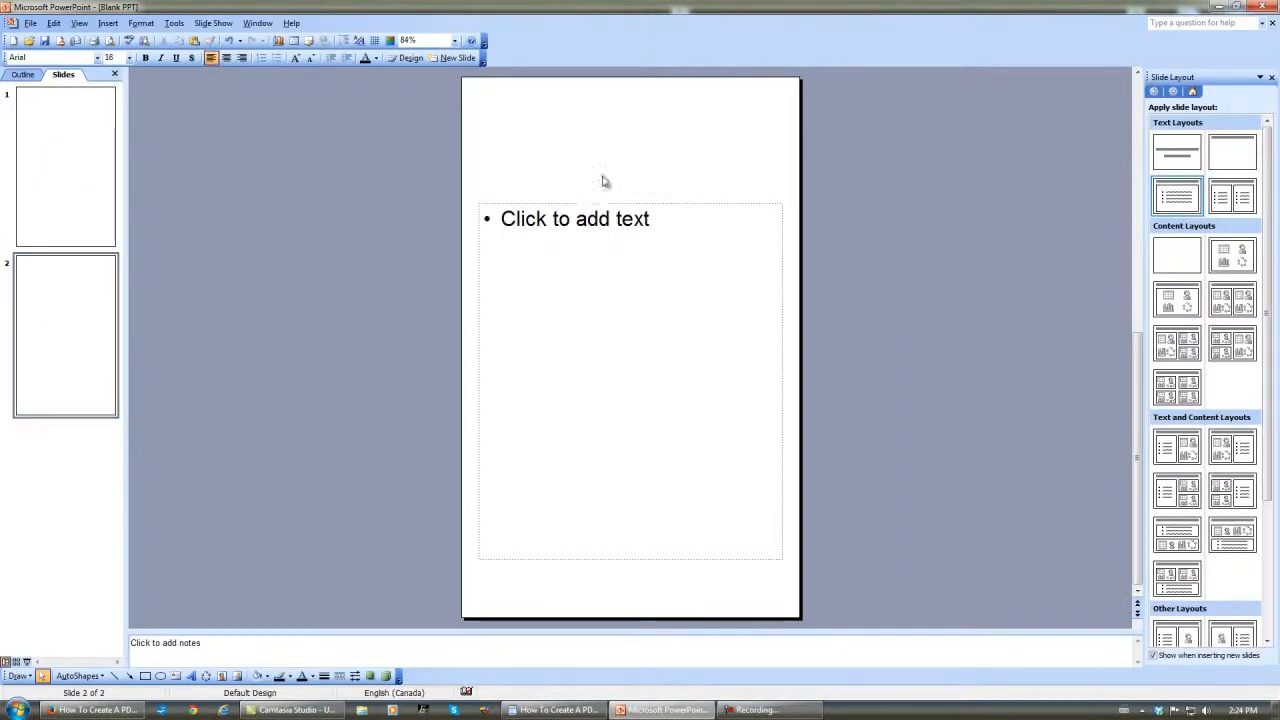
click(576, 218)
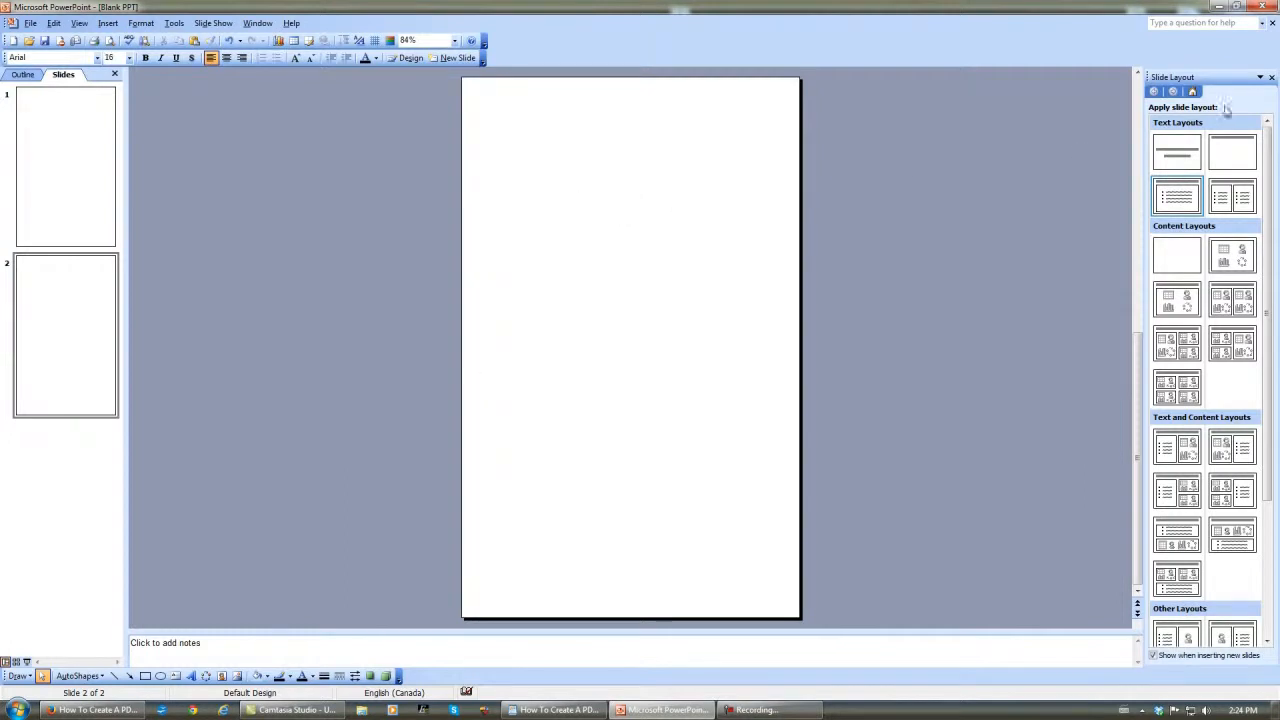
click(1272, 76)
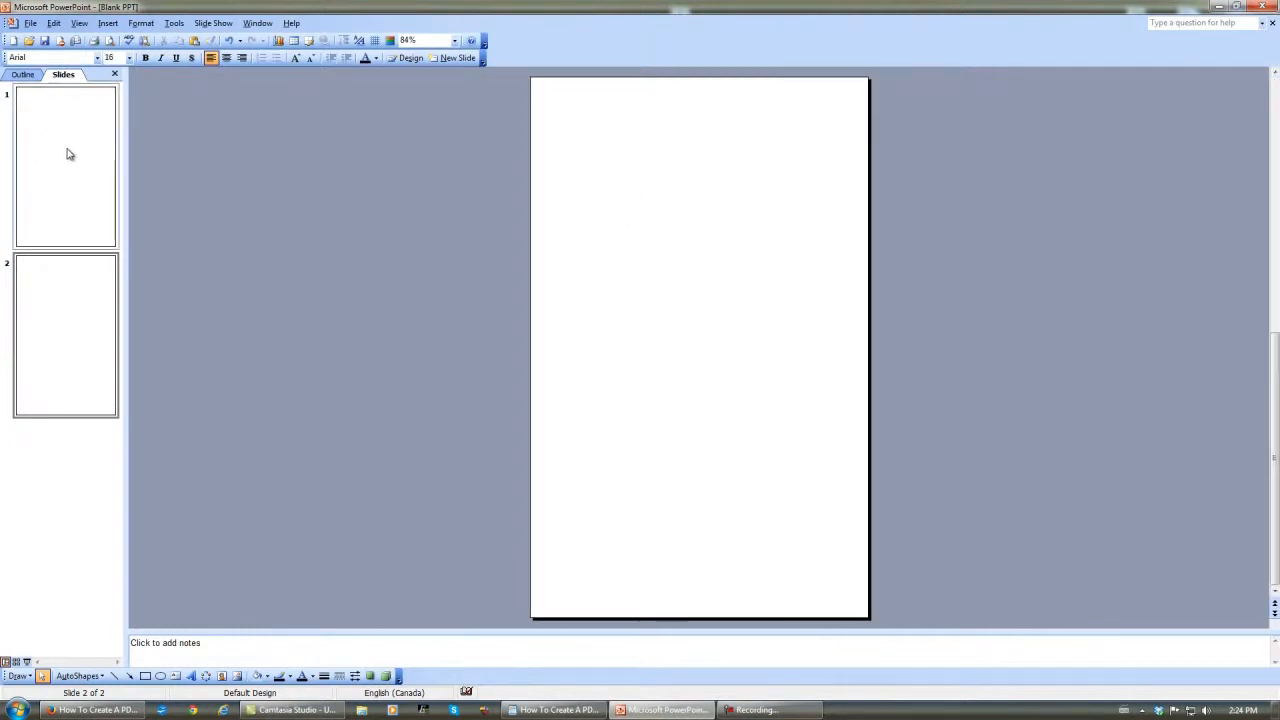
Step: Paste the 'How To Create A PDF Ebook Using PowerPoint' article text onto slide 1
click(64, 164)
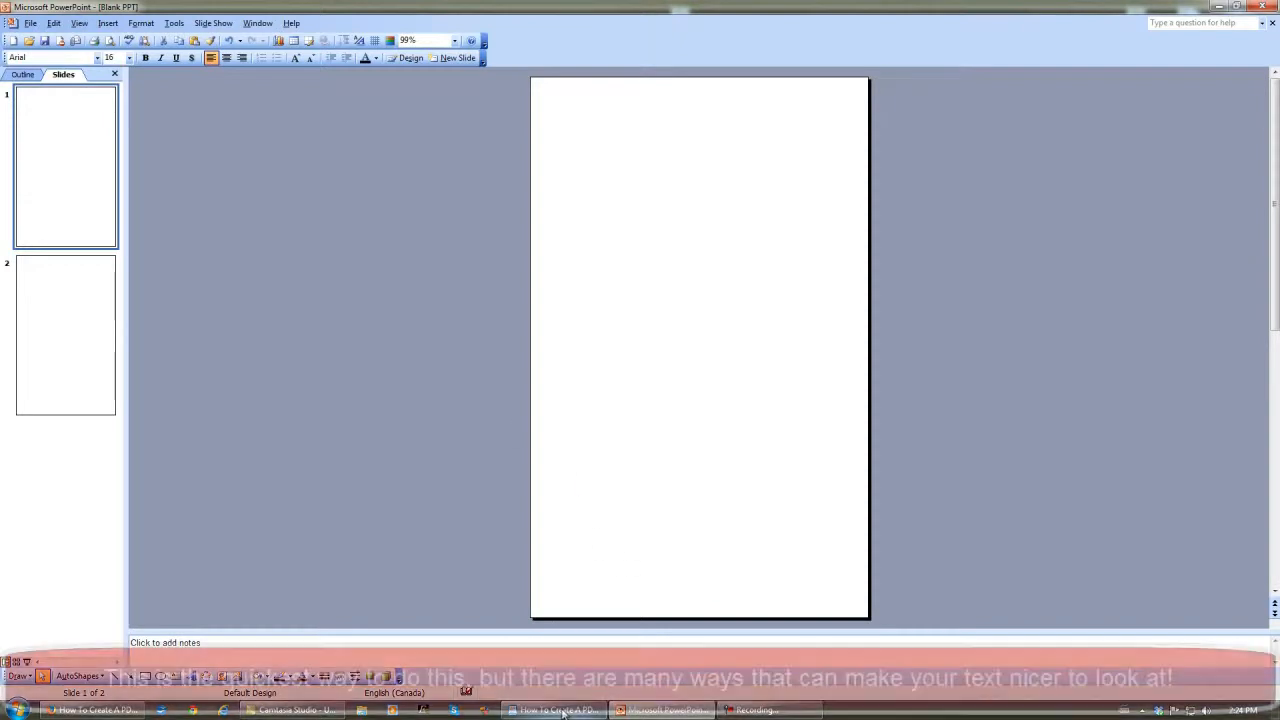
click(556, 710)
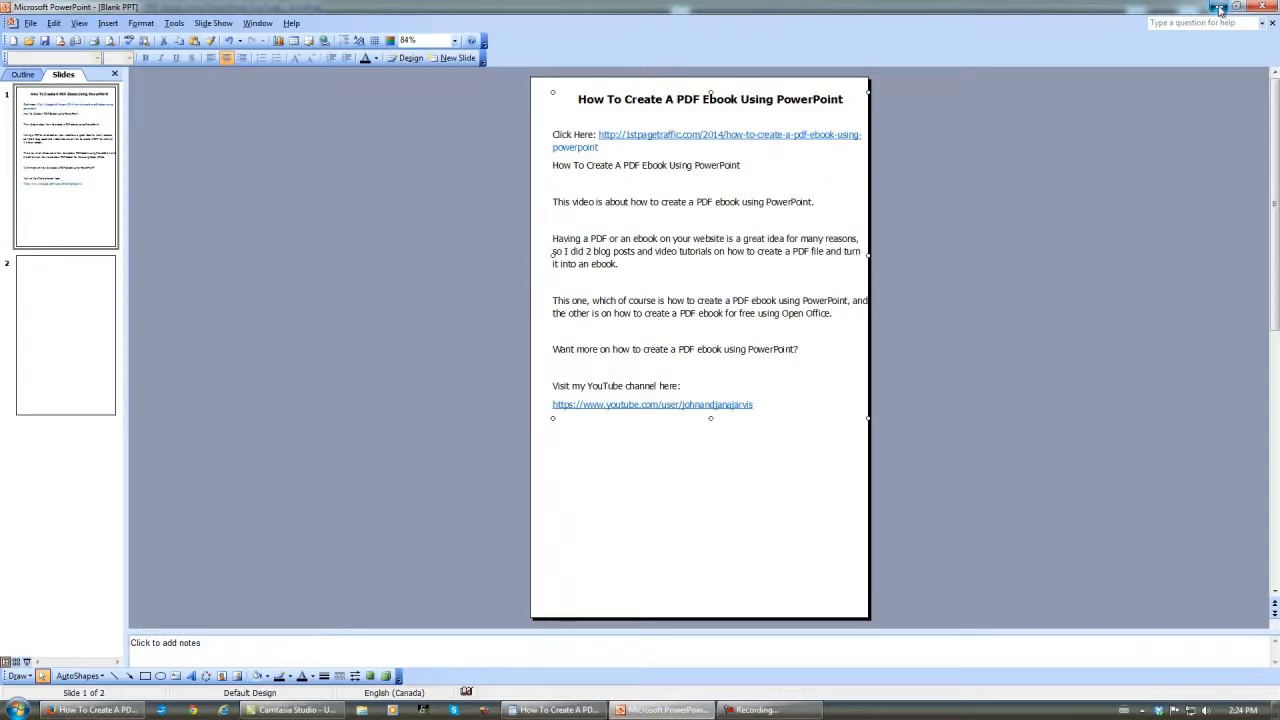
Step: Copy the cover image file from the desktop and return to the presentation
click(1220, 14)
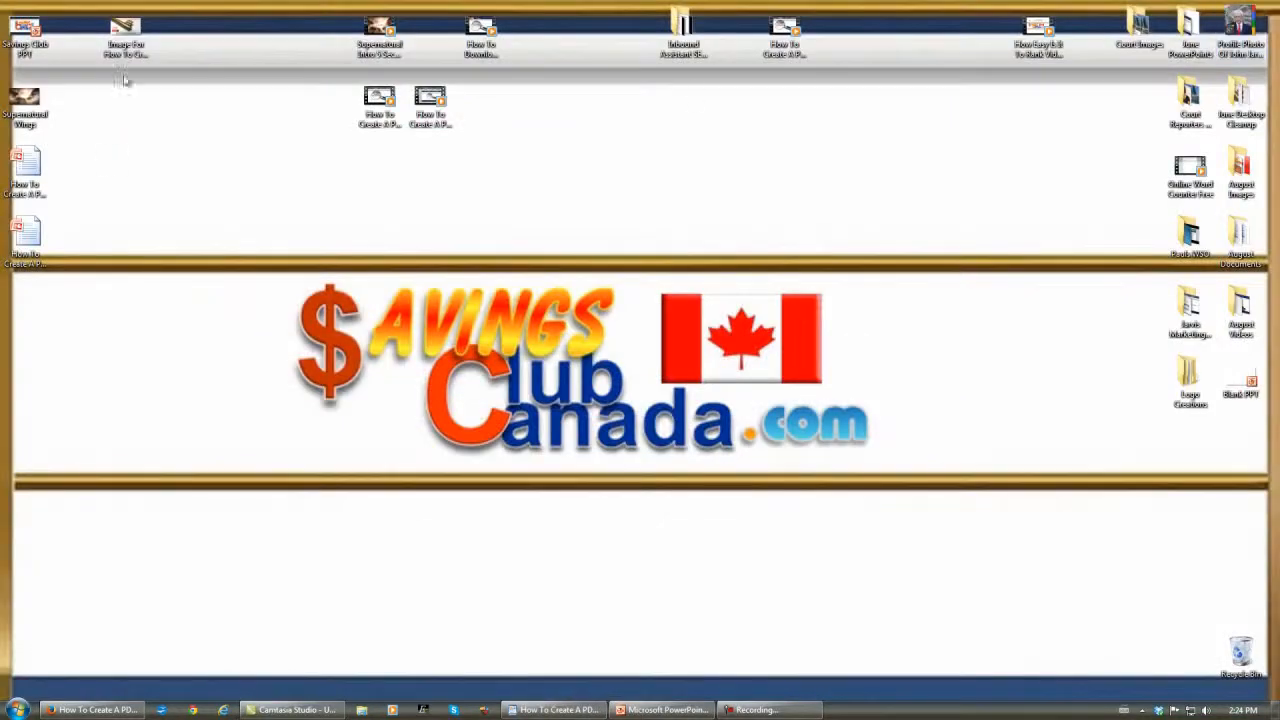
right_click(124, 24)
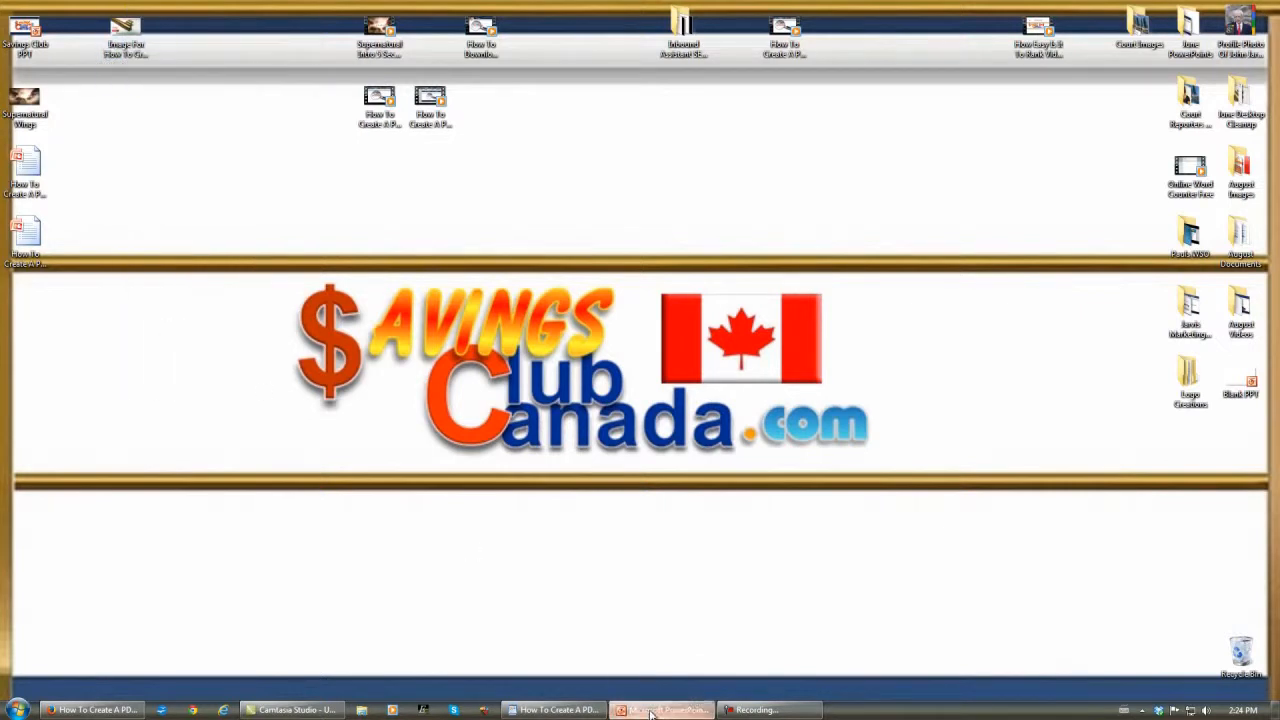
click(662, 710)
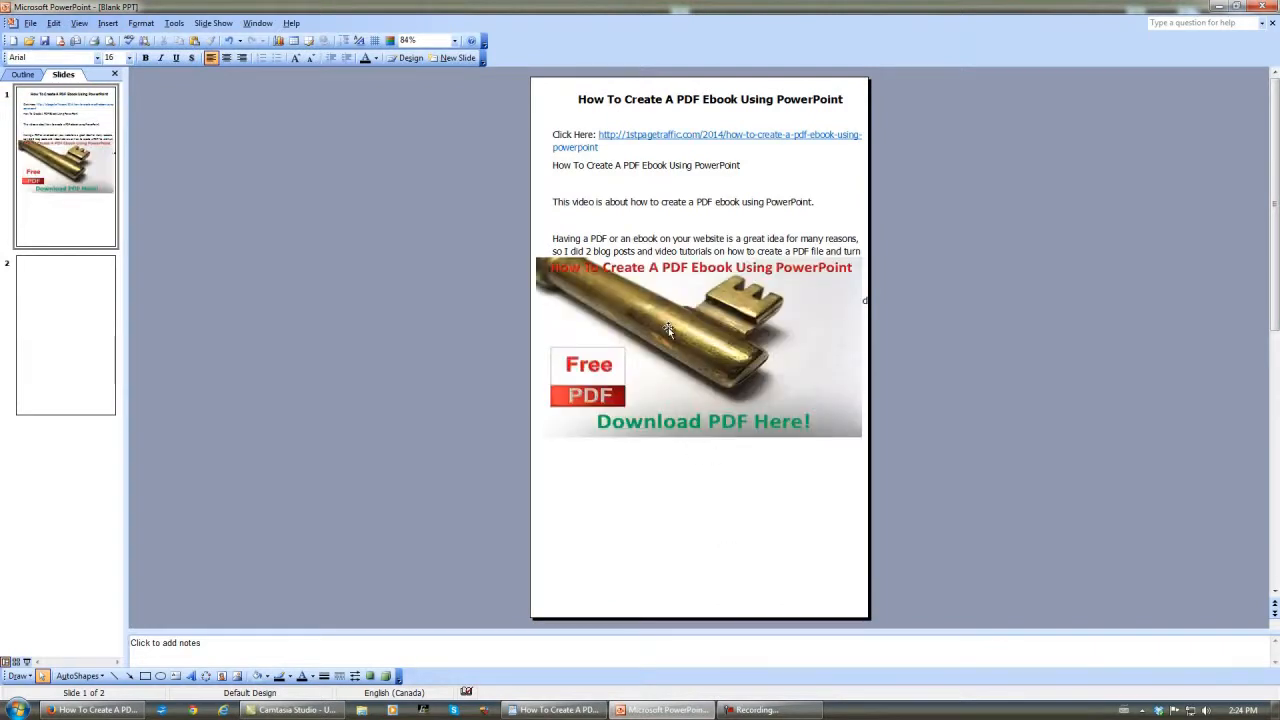
Step: Select the pasted 'Download PDF Here!' key cover image on slide 1 to adjust it
click(696, 344)
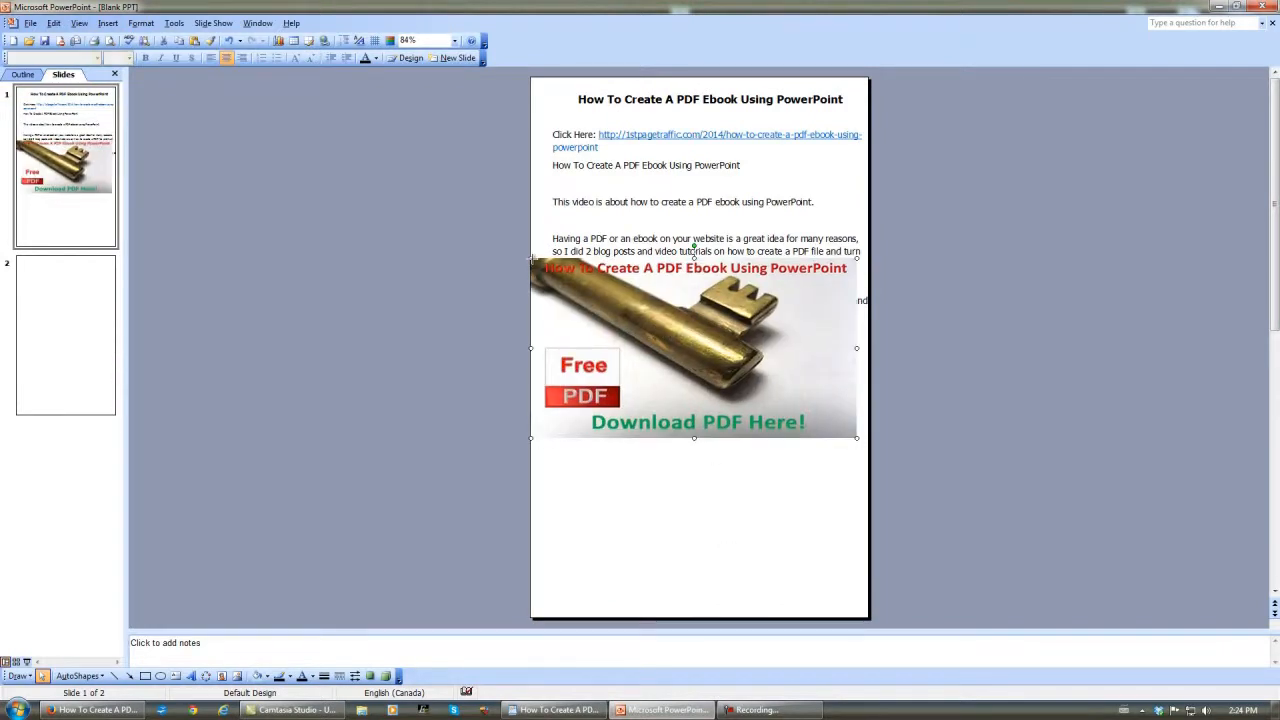